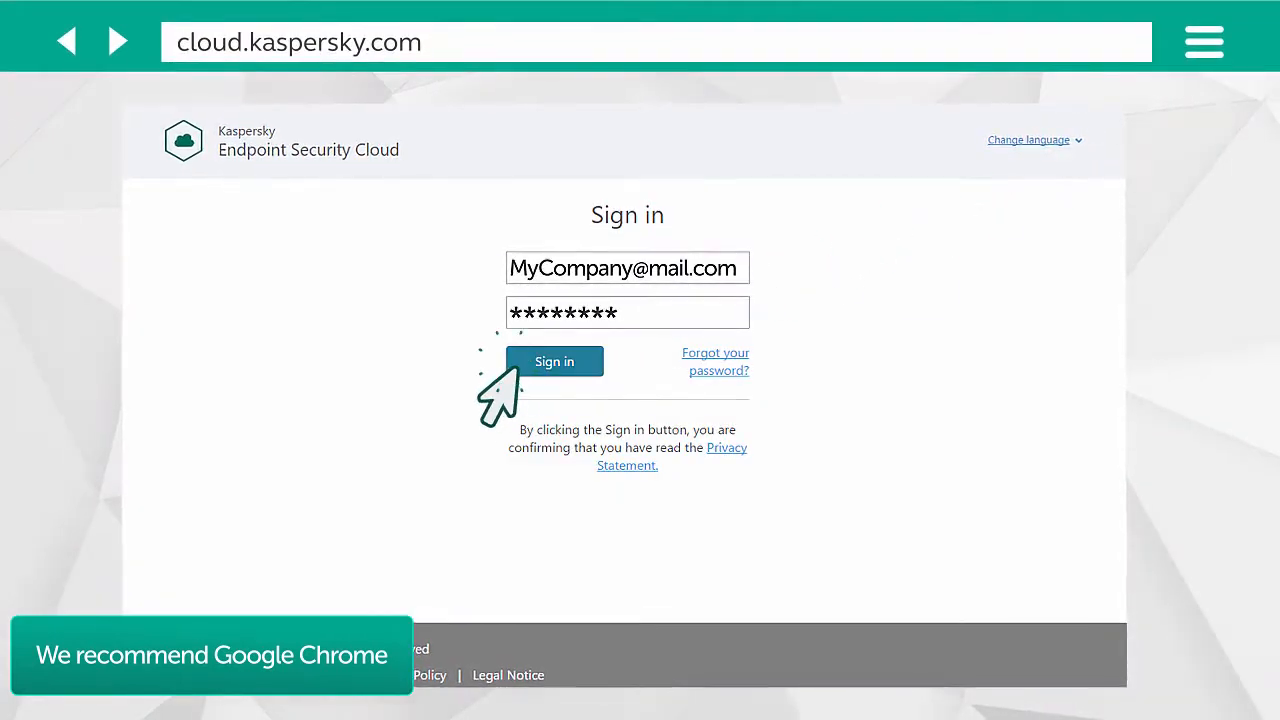
Sign in to the My Company console with the account email and password.
click(554, 361)
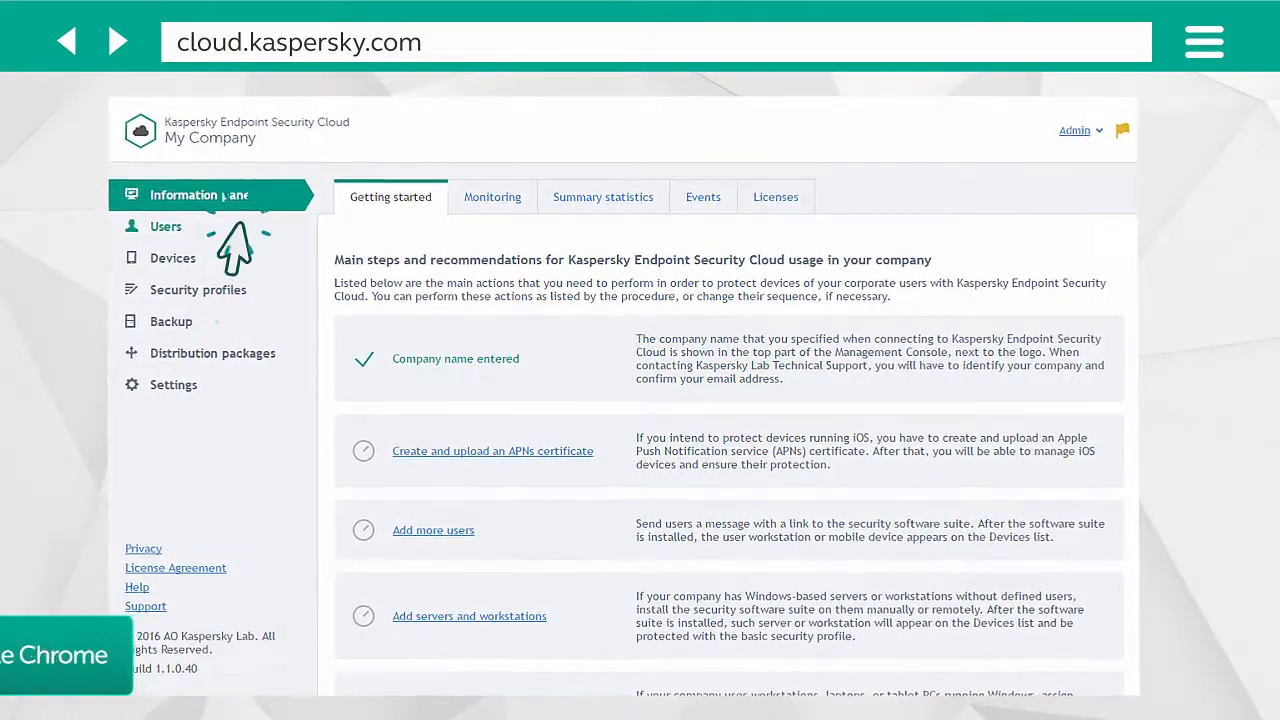
Add the six addresses user1 through user6 as users and send their invitation email.
click(433, 530)
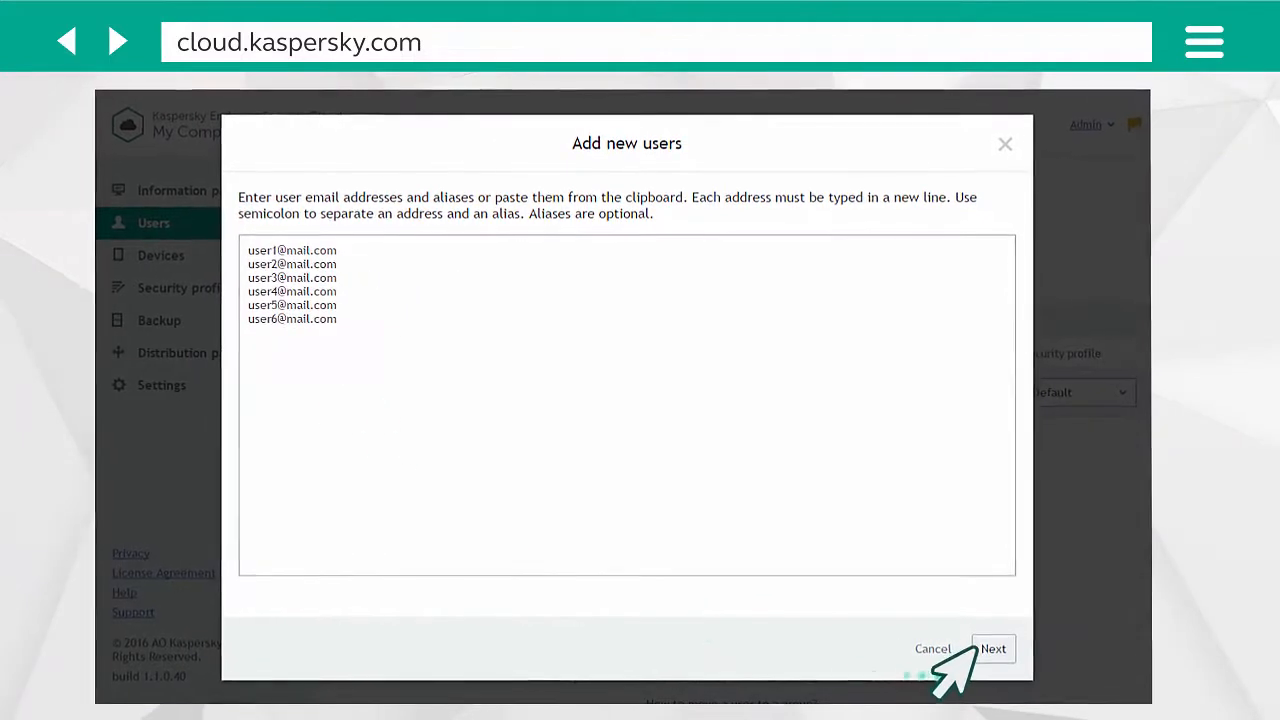
click(992, 648)
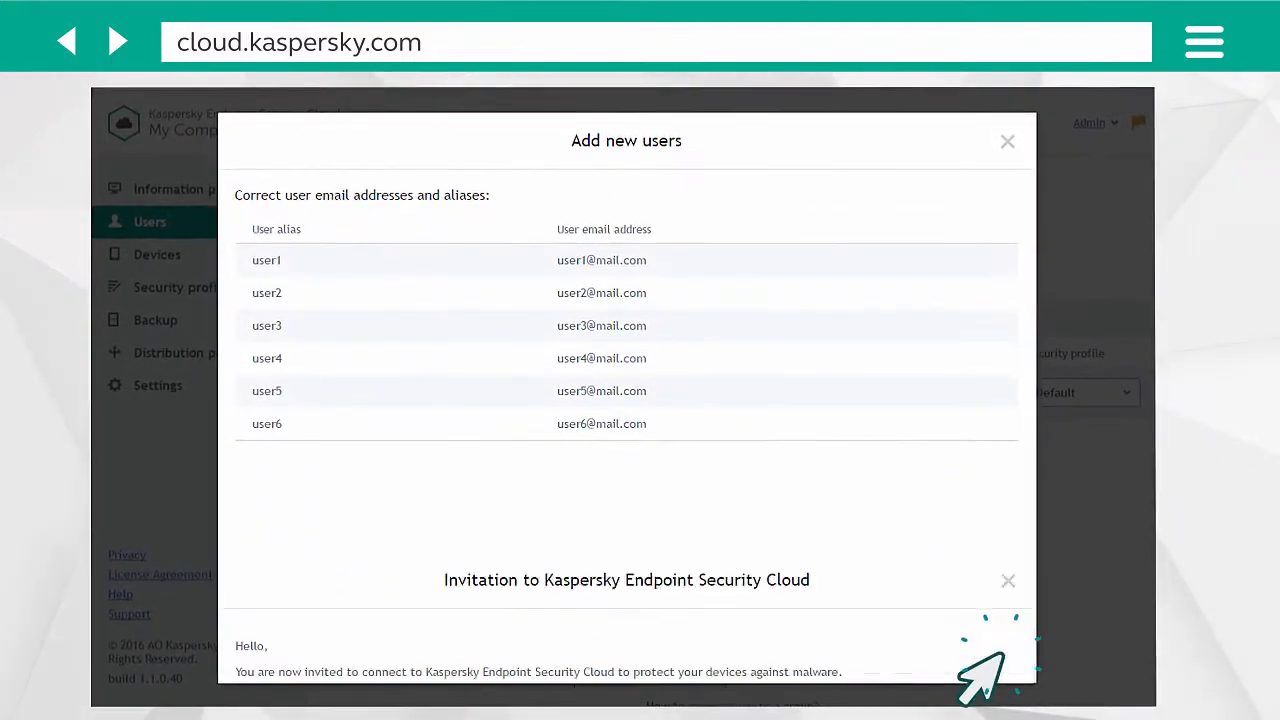
click(980, 660)
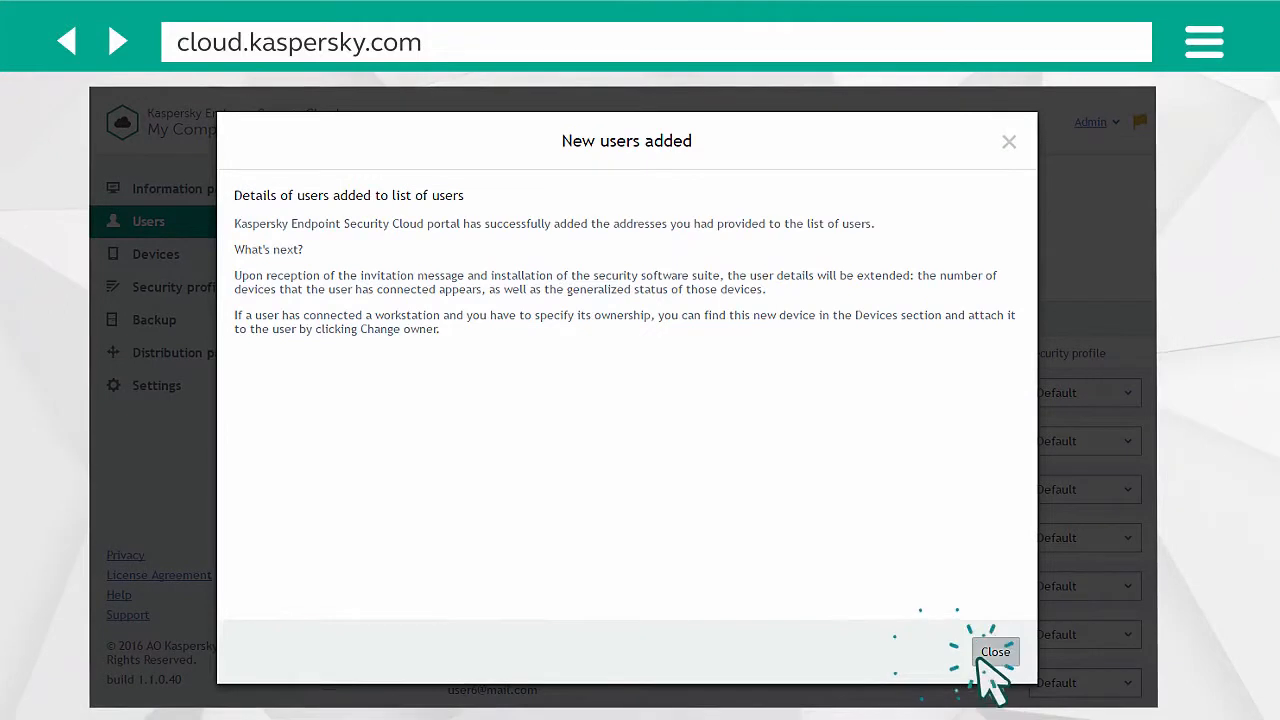
click(995, 651)
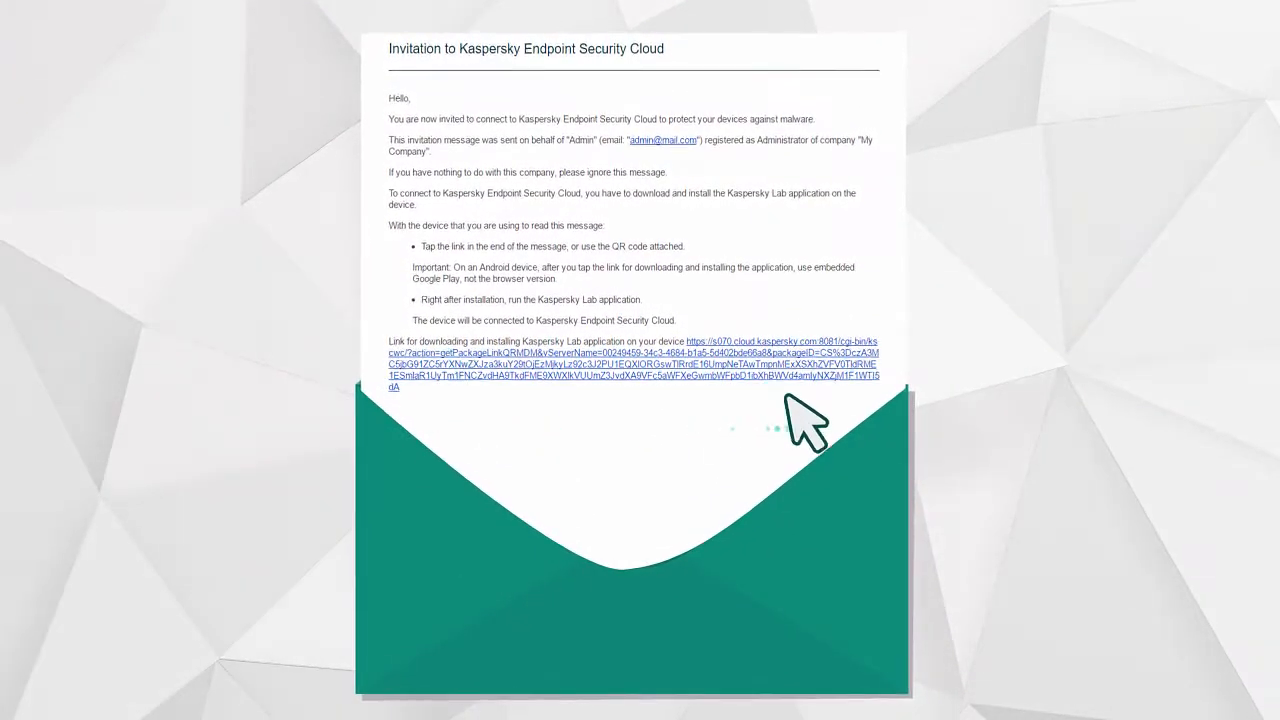
Open the app download link from the invitation email to connect the users' devices.
click(630, 364)
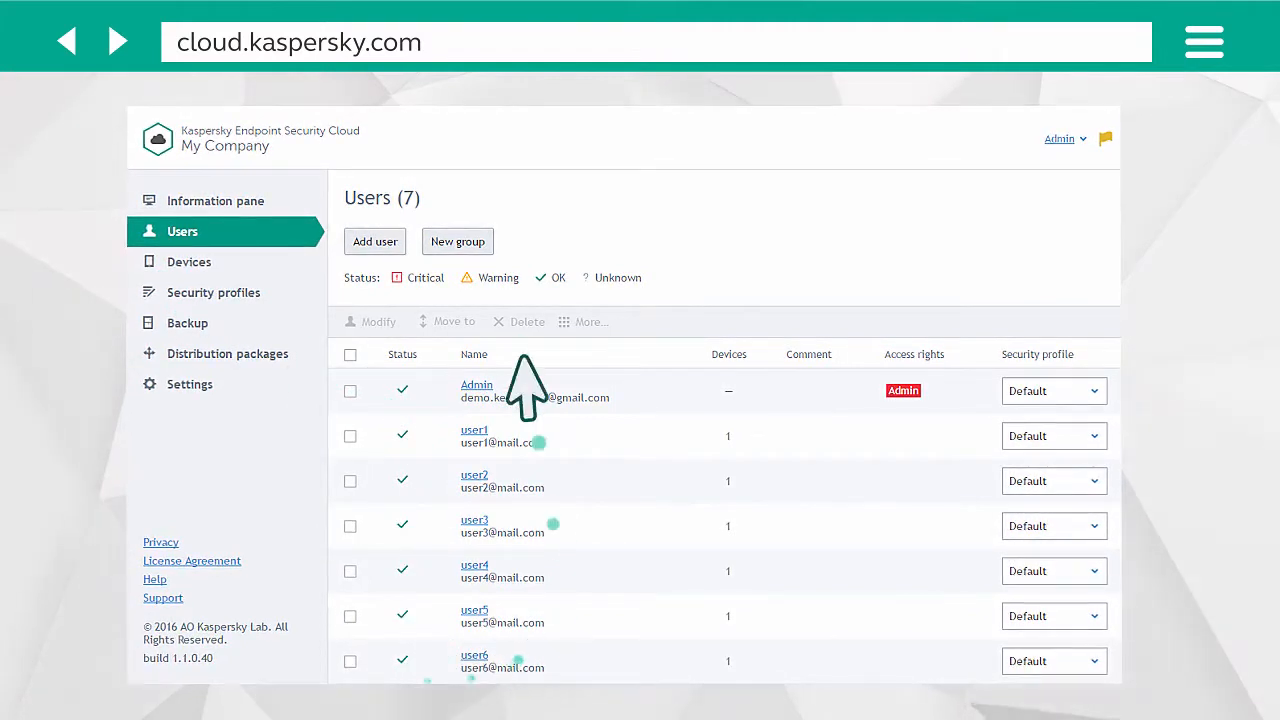
Create the Testers group and move user1 and user2 with their two devices into it.
click(457, 241)
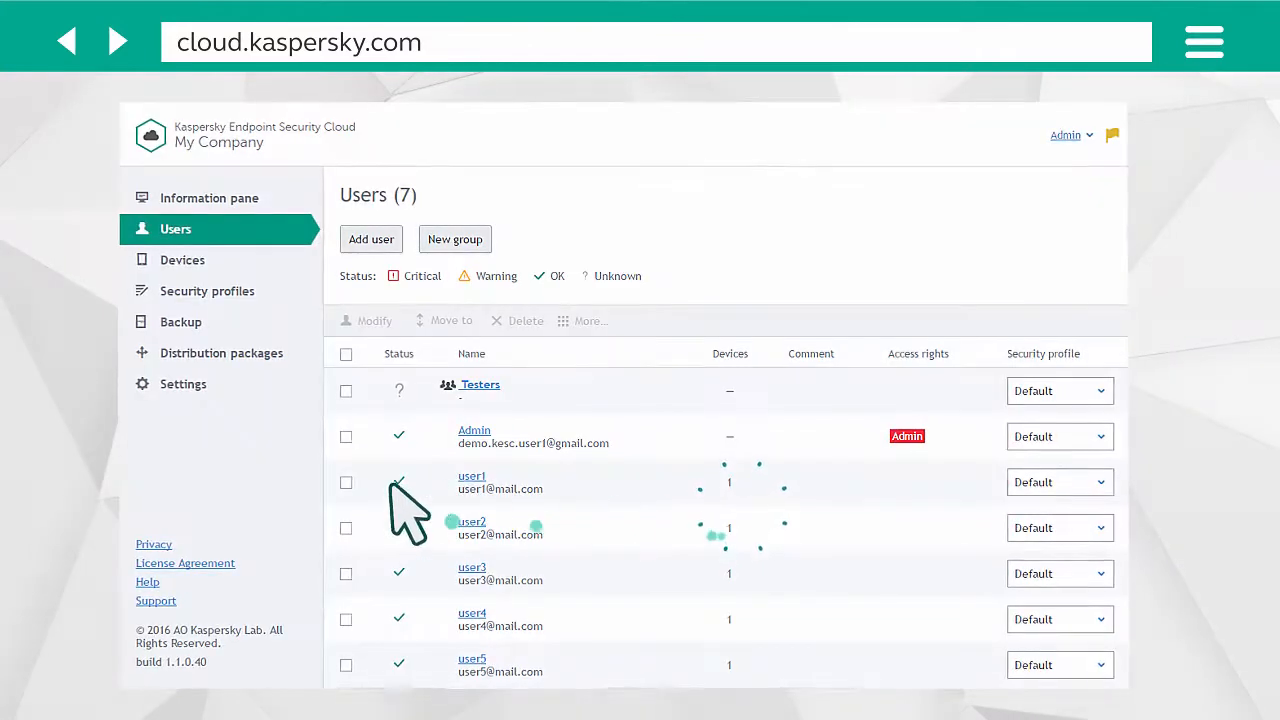
click(342, 529)
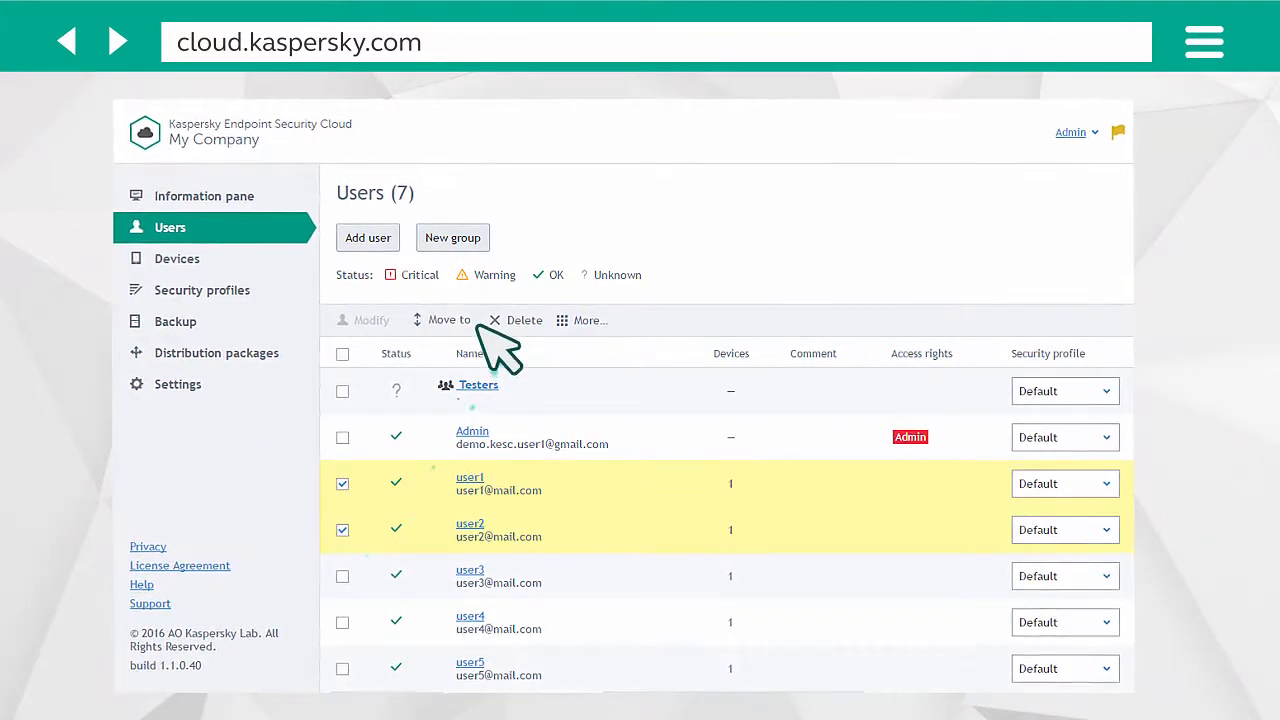
click(448, 319)
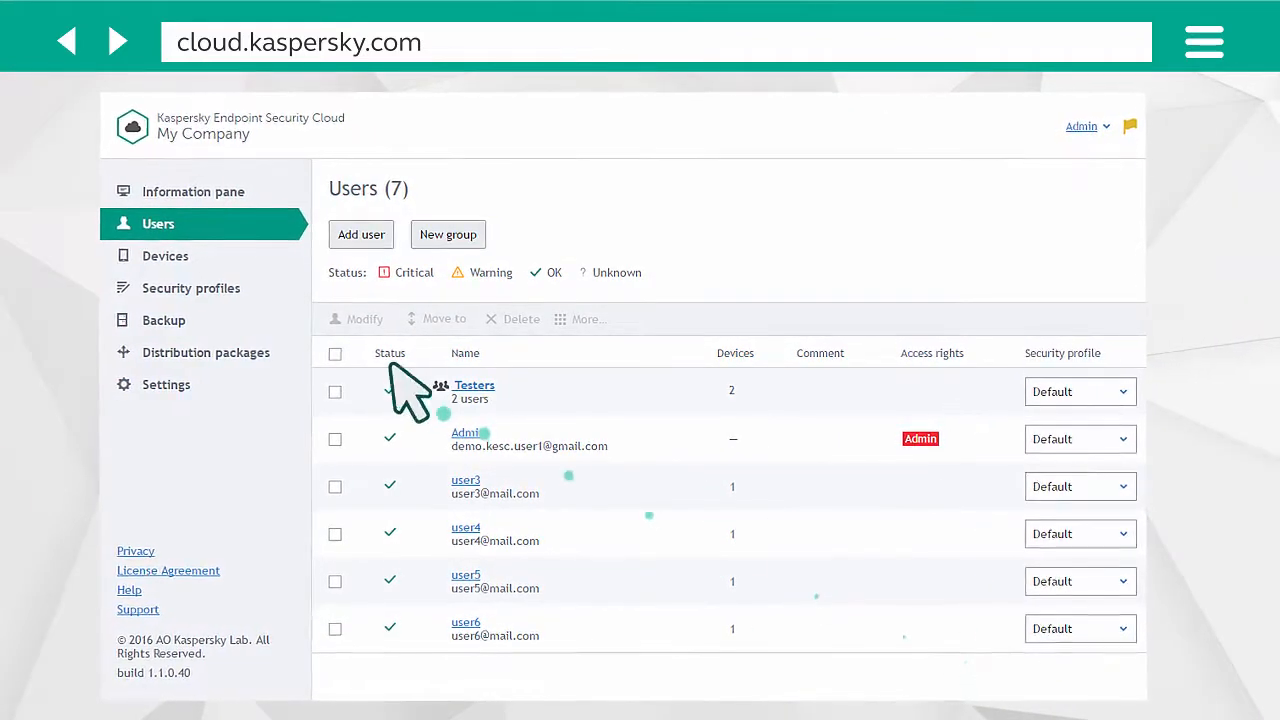
click(191, 288)
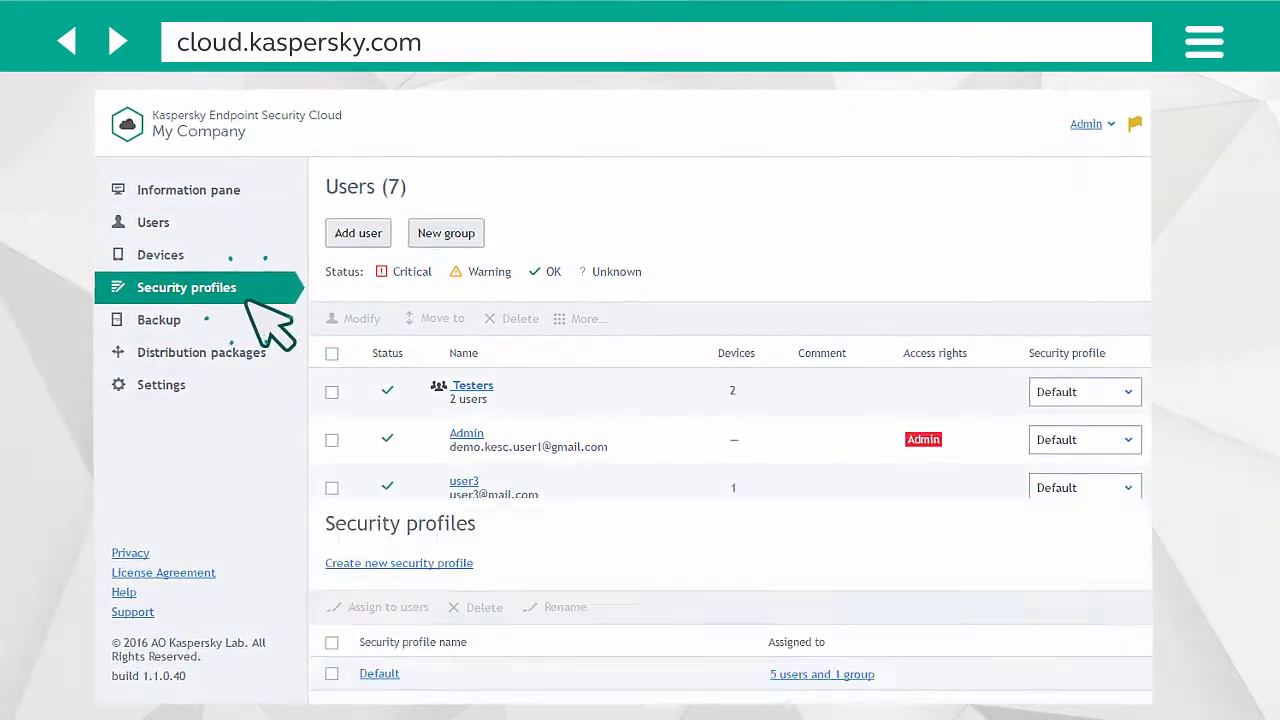
Enable System Watcher for Windows in the Default security profile.
click(186, 287)
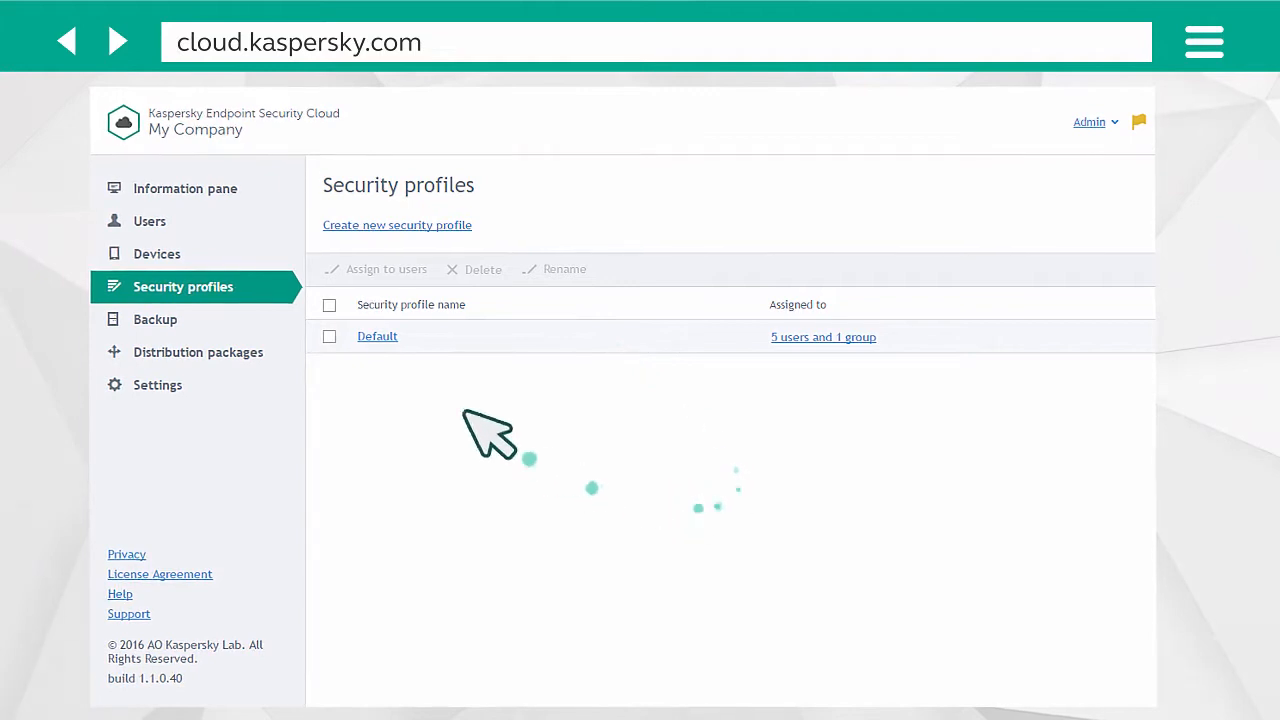
click(377, 336)
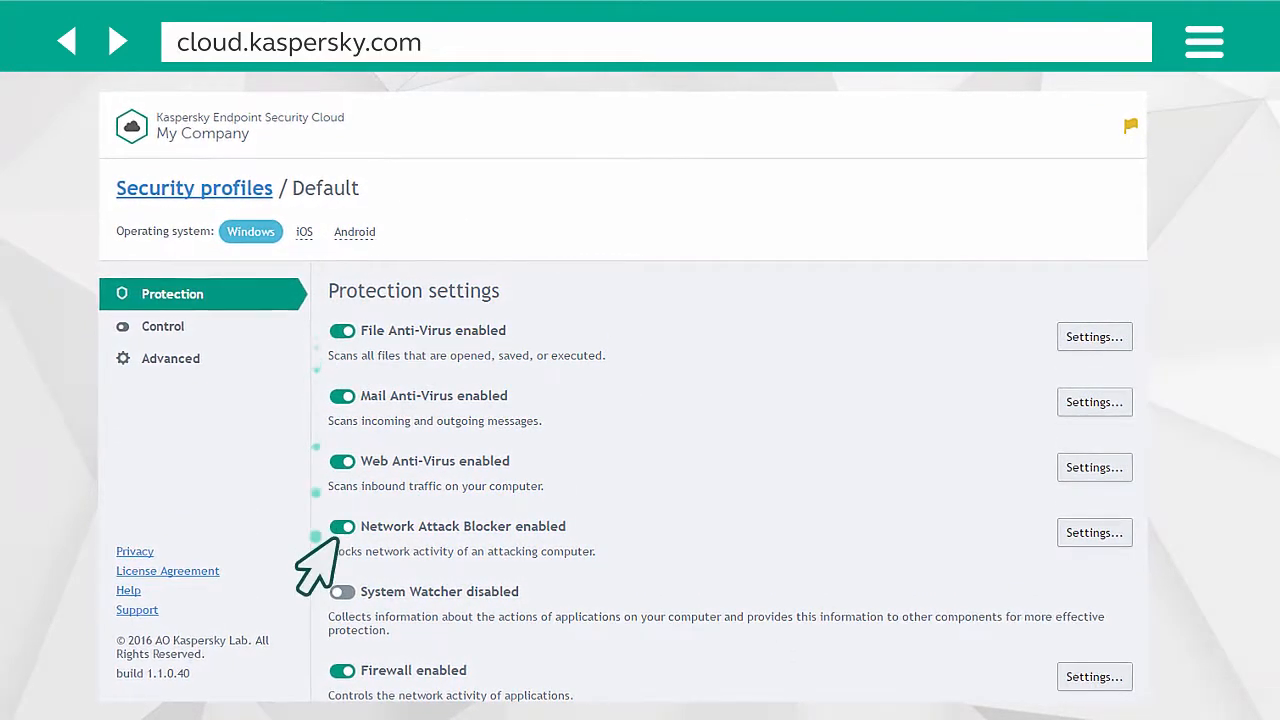
click(343, 591)
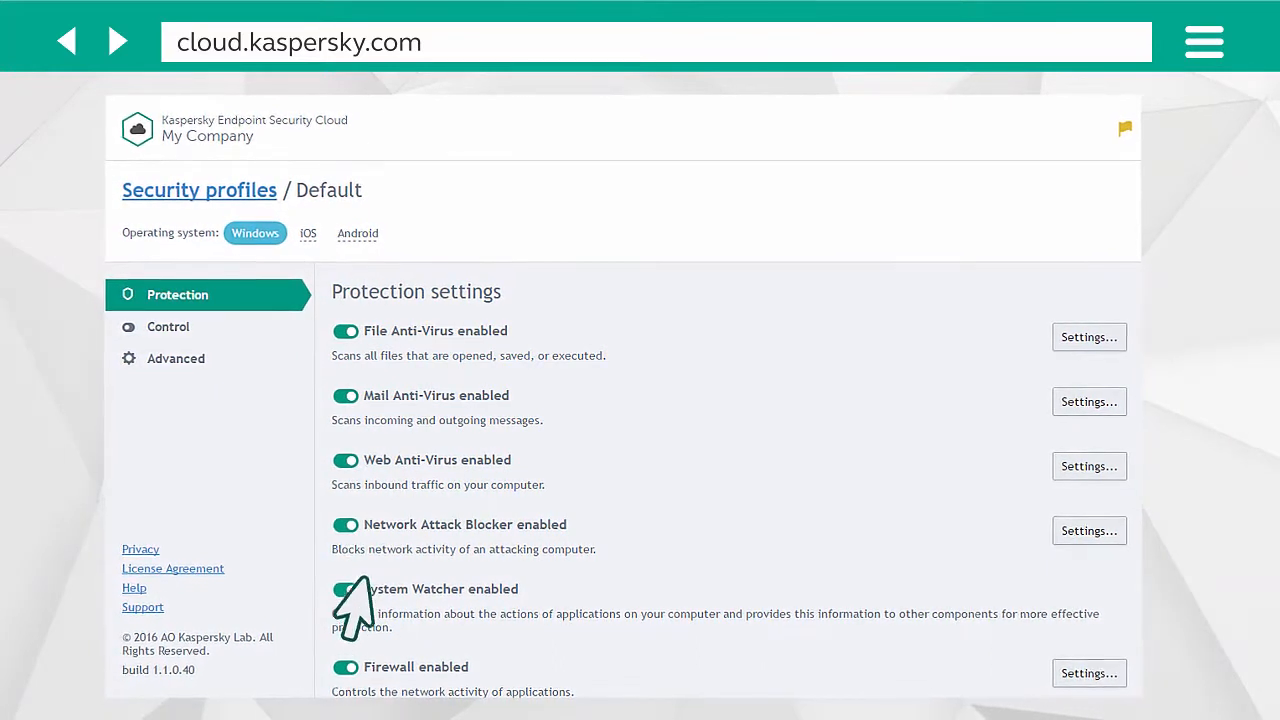
click(308, 234)
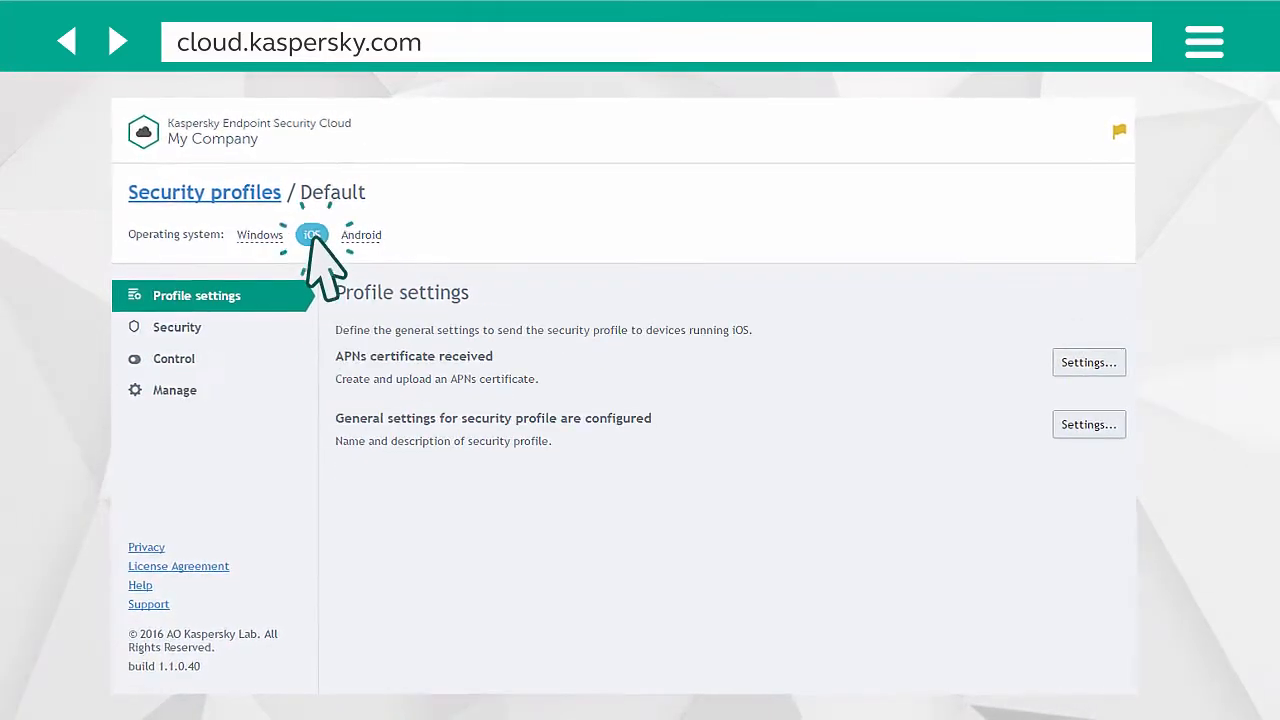
Change the Allow screenshots restriction in the Default profile's iOS feature restrictions.
click(173, 358)
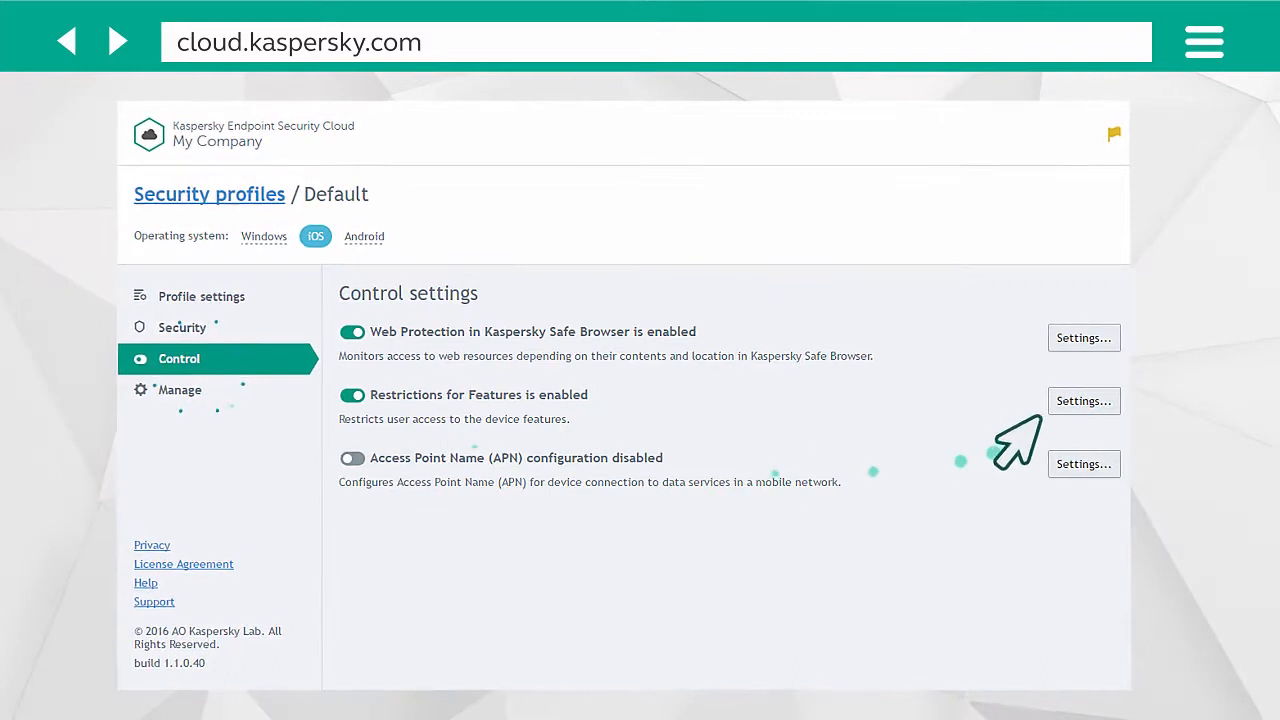
click(1083, 400)
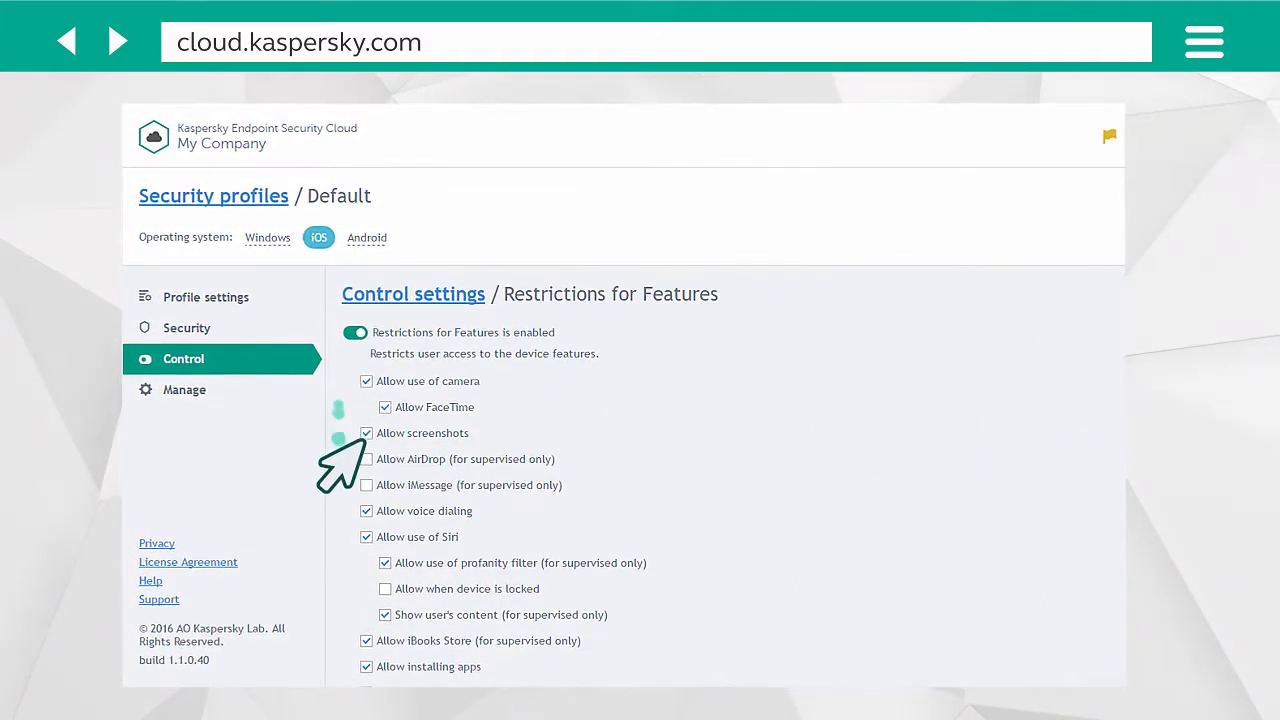
click(369, 238)
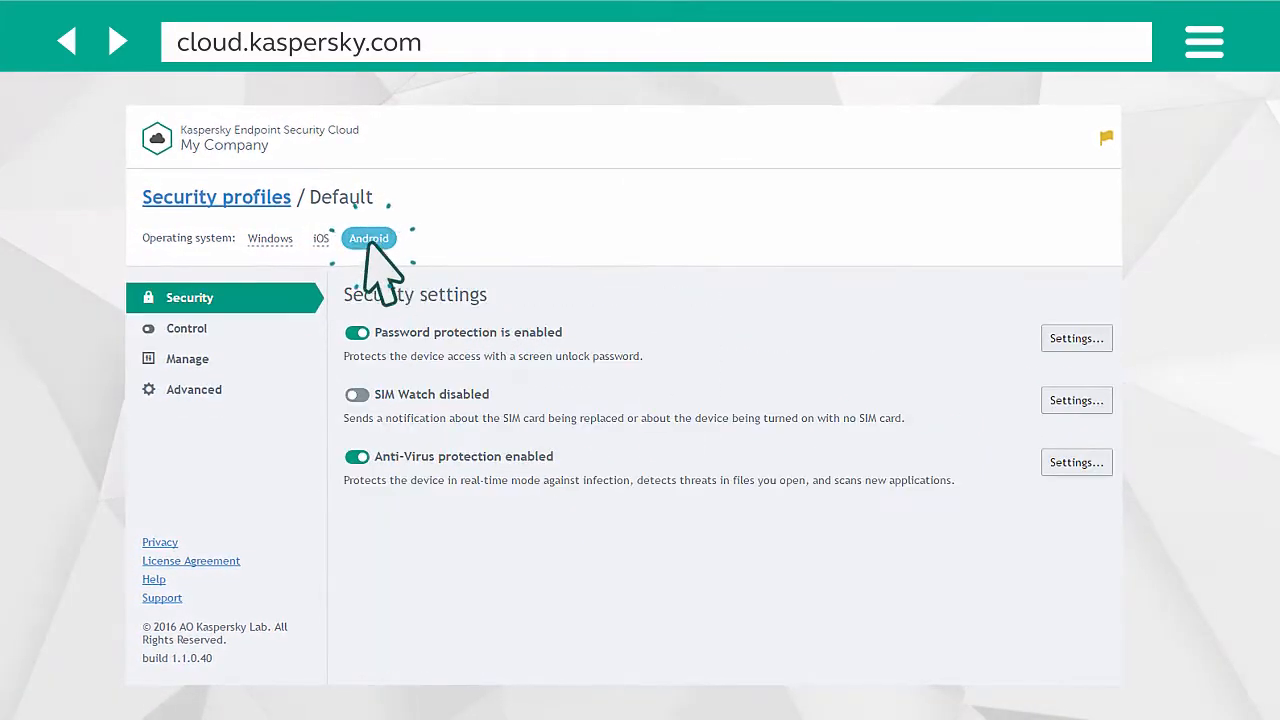
View the Default profile's Android anti-virus settings, then return to the information pane.
click(1076, 462)
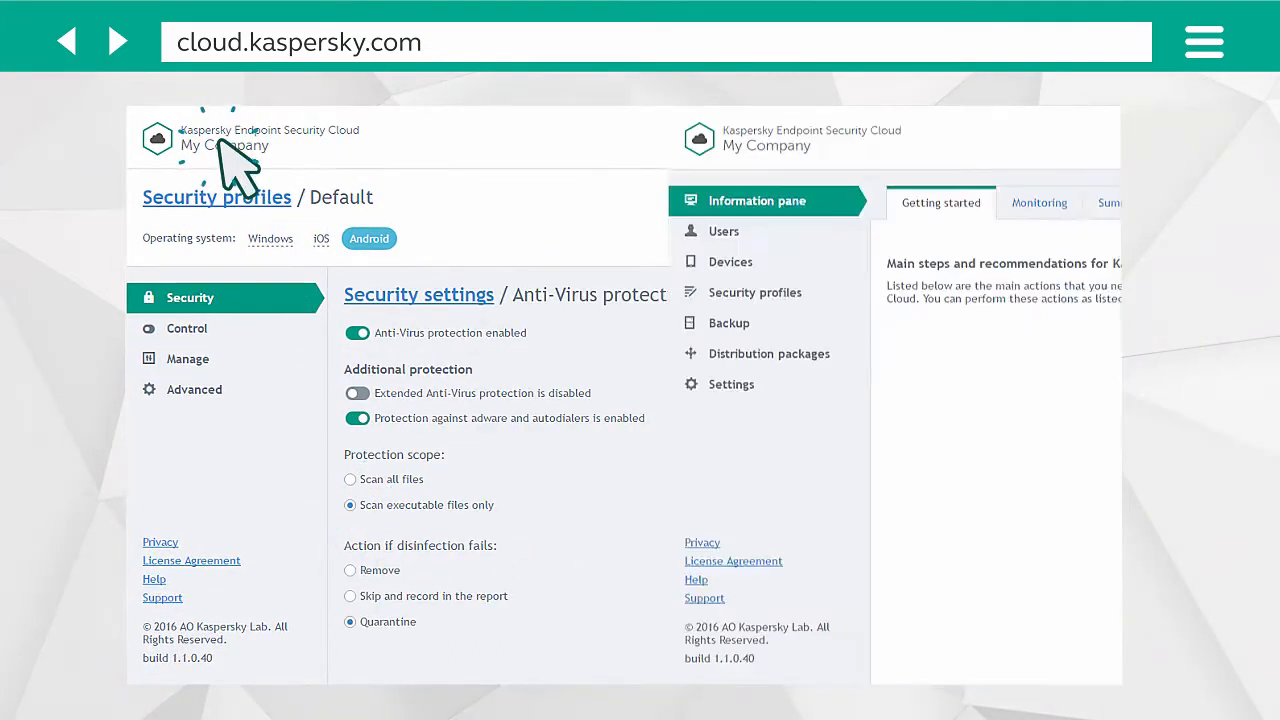
click(756, 200)
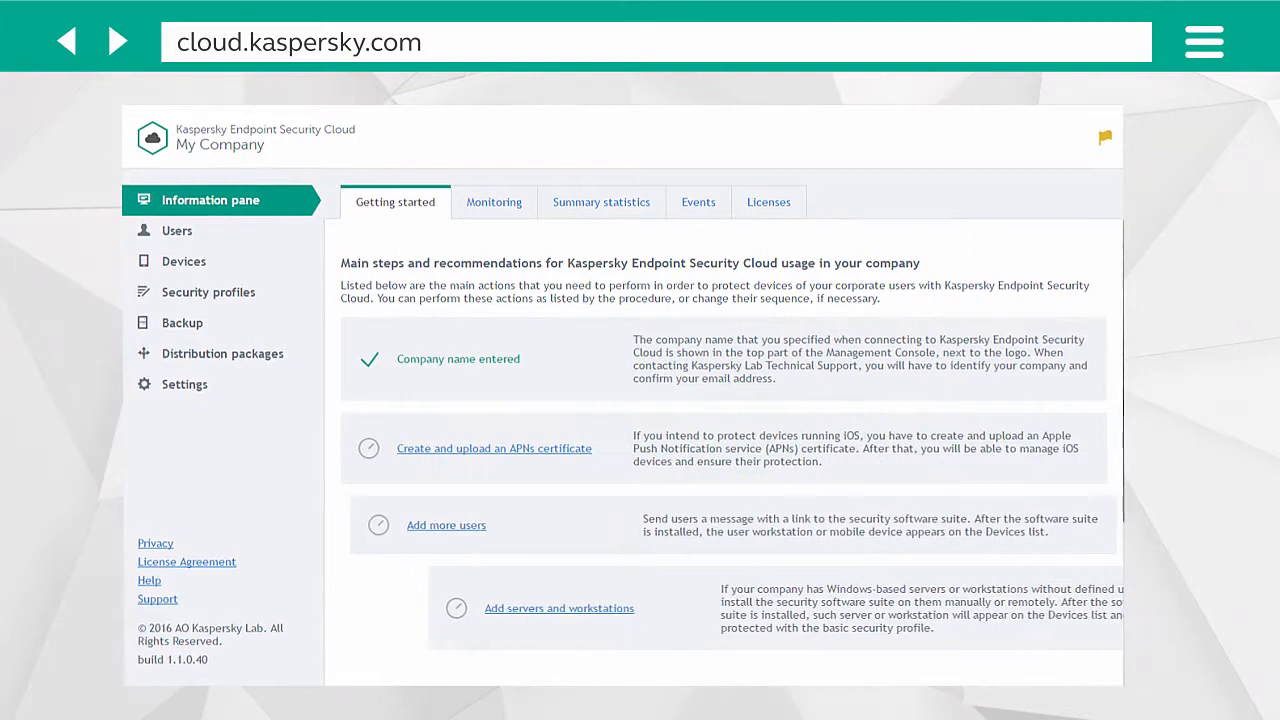